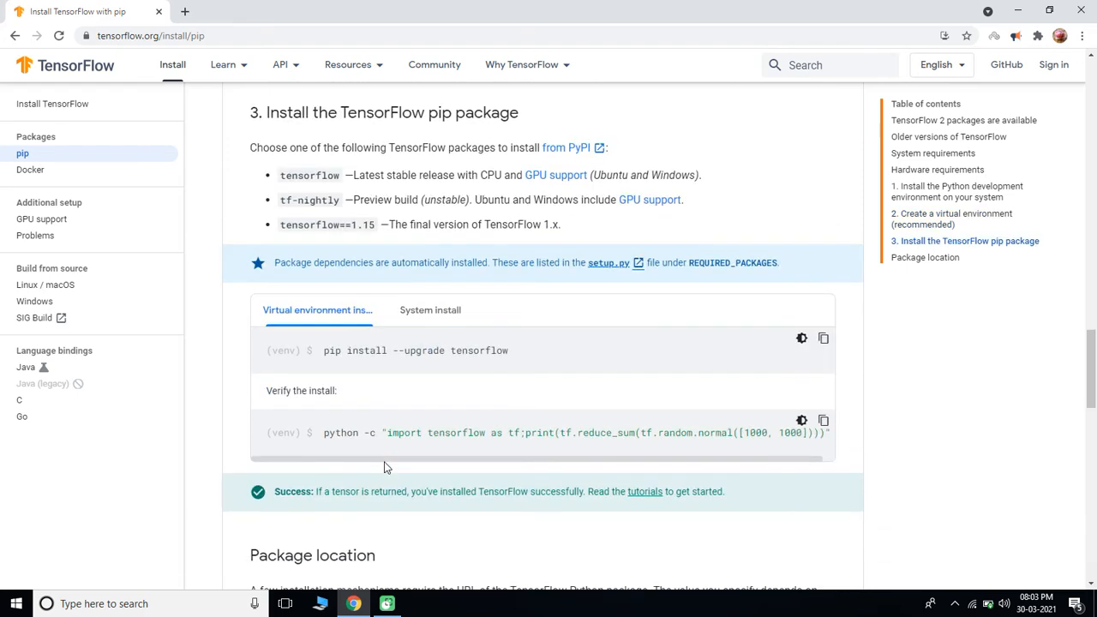
- Scroll through the TensorFlow pip install page, then open This PC from the desktop
{"action": "scroll", "scroll_direction": "down", "scroll_amount": 3}
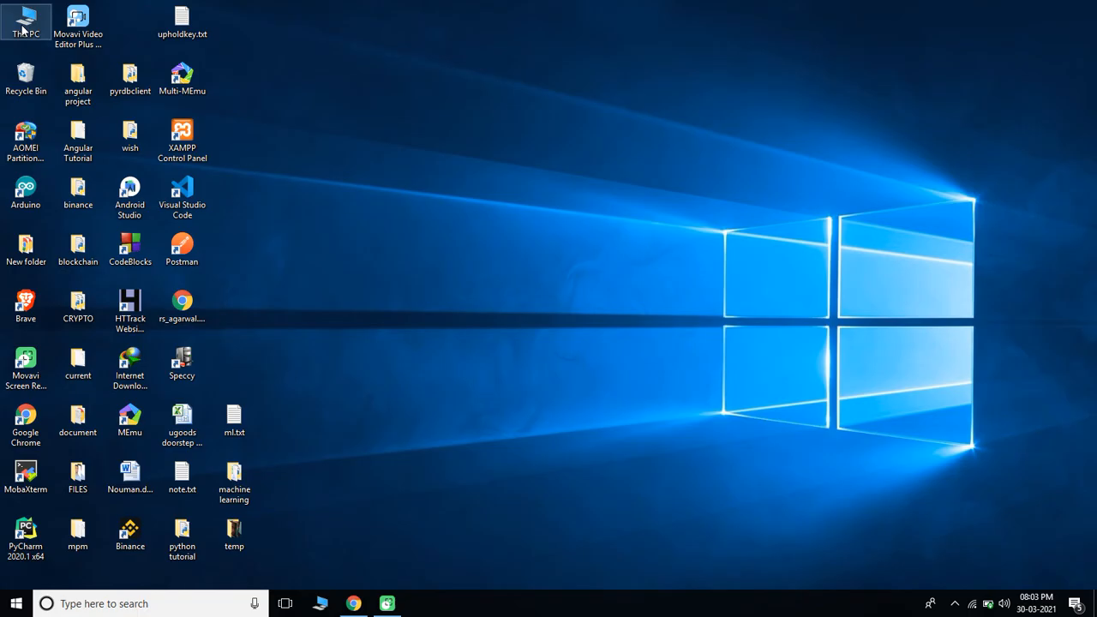
{"action": "double_click", "coordinate": [25, 17]}
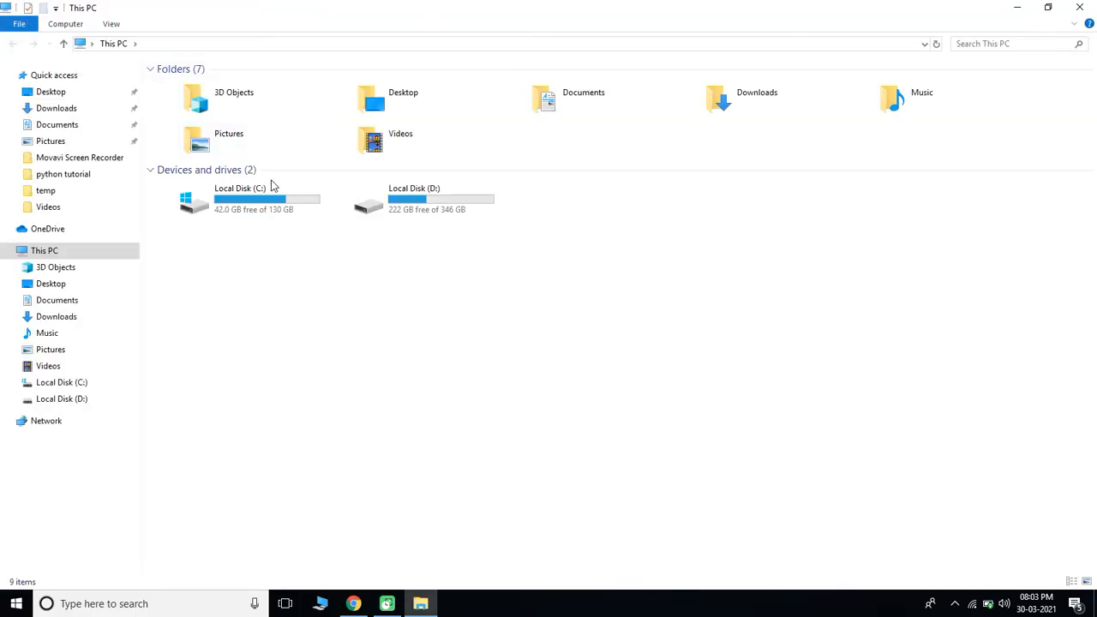